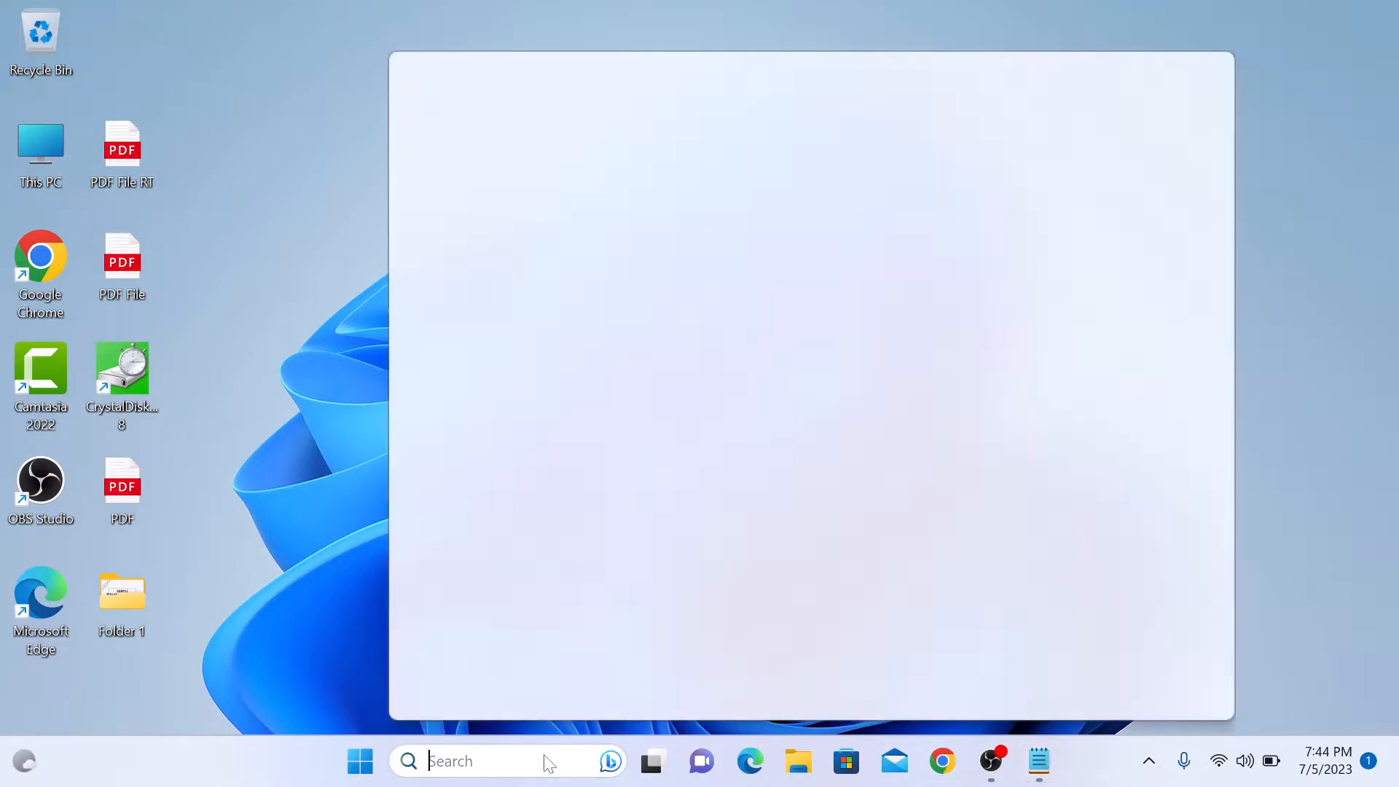
- Search Windows for 'control Panel' and open Control Panel
text(control Panel)
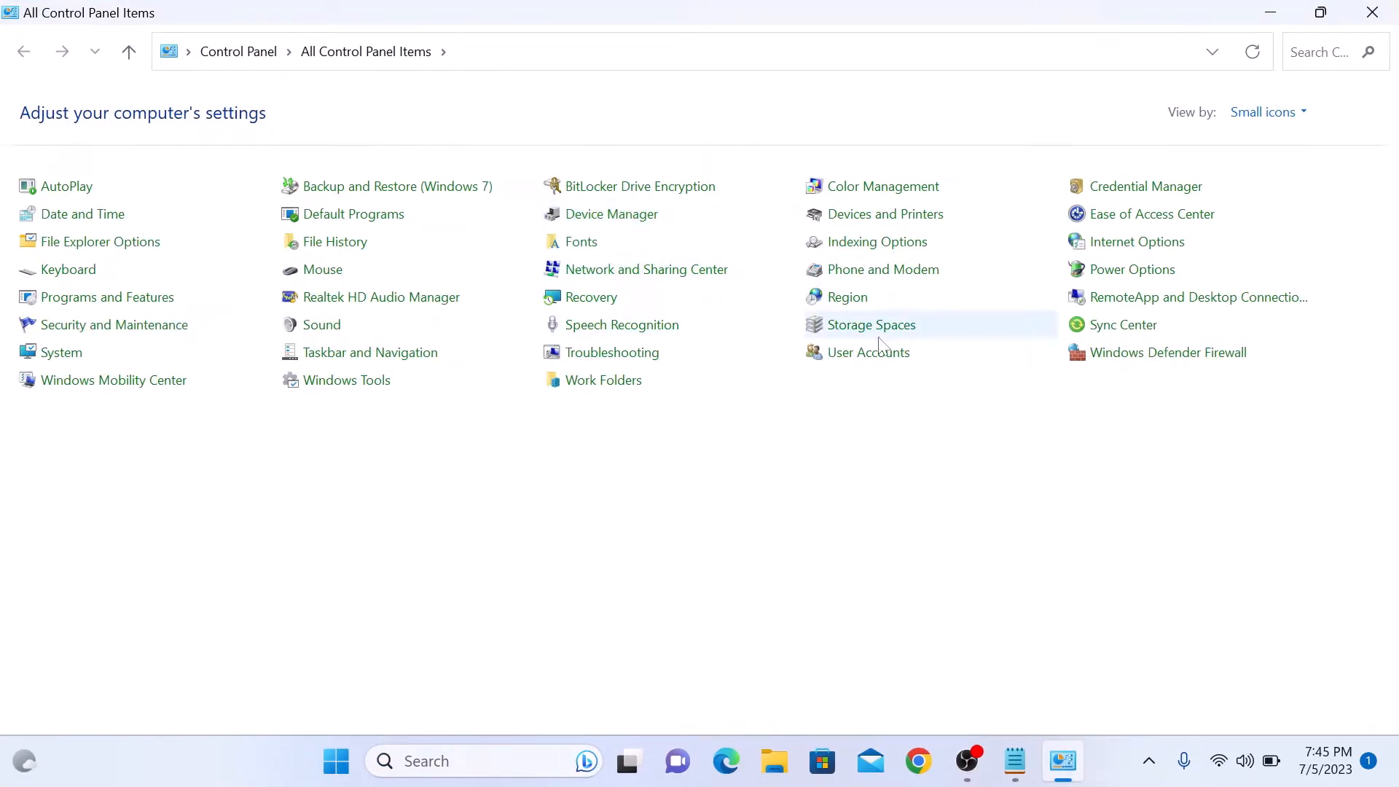
- Open User Accounts and choose to change the Home account's name
click(868, 351)
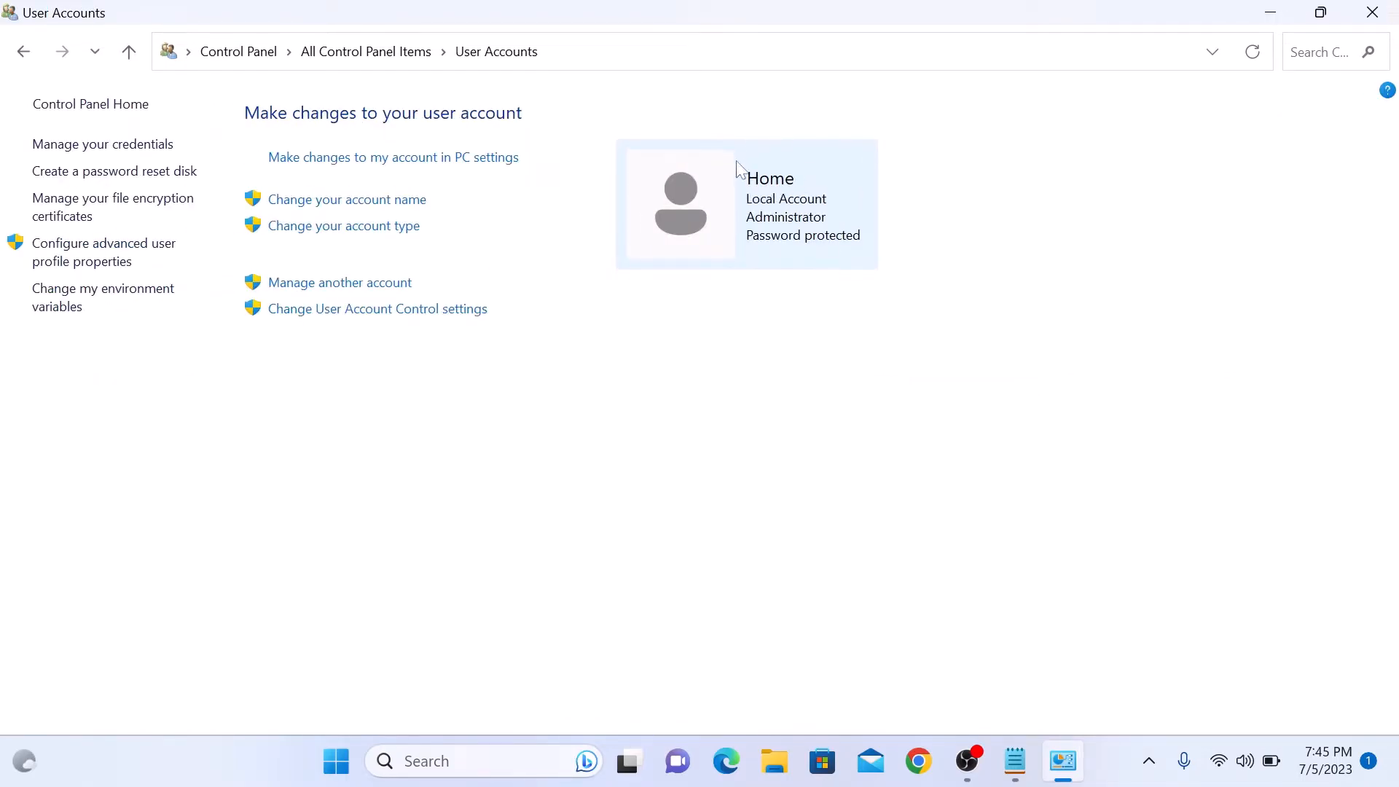
mouse_move(821, 158)
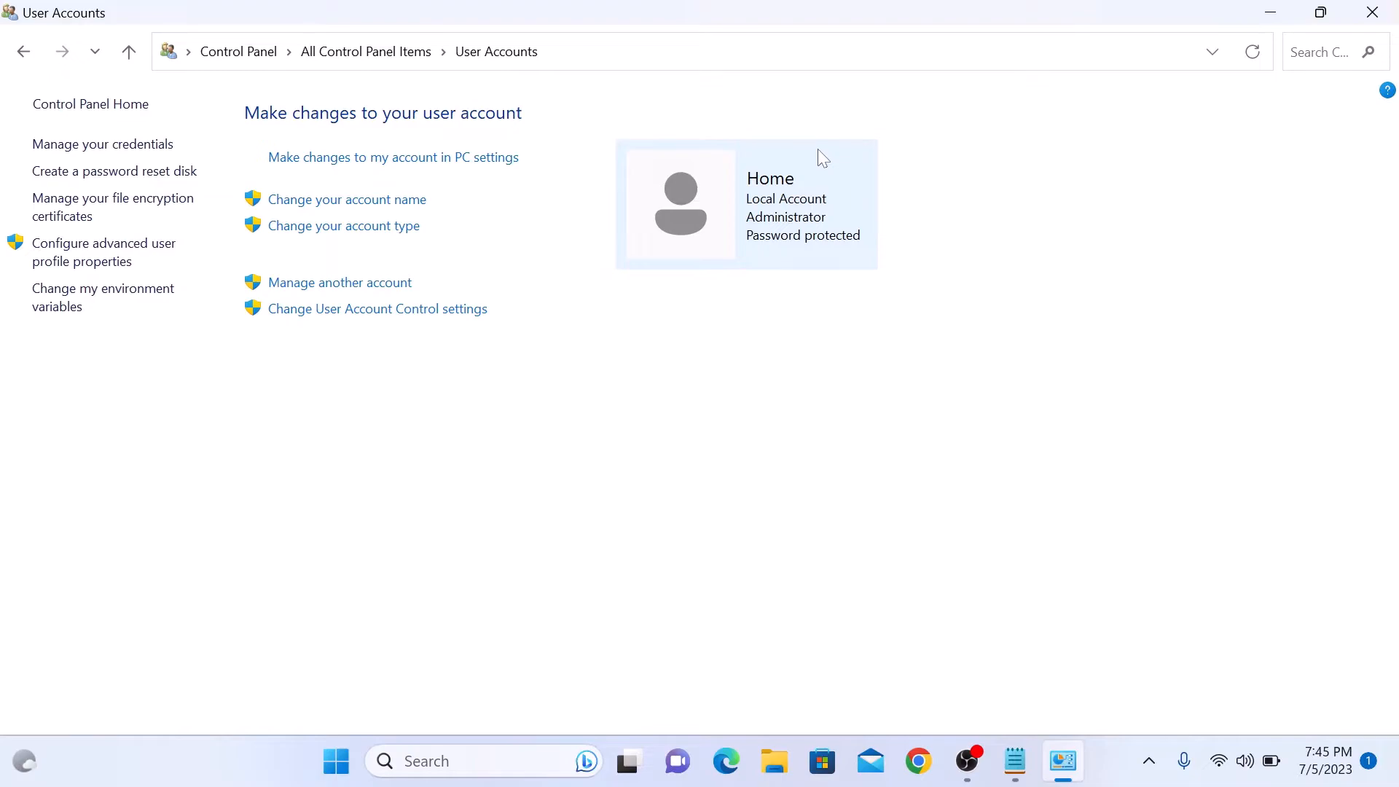
mouse_move(434, 157)
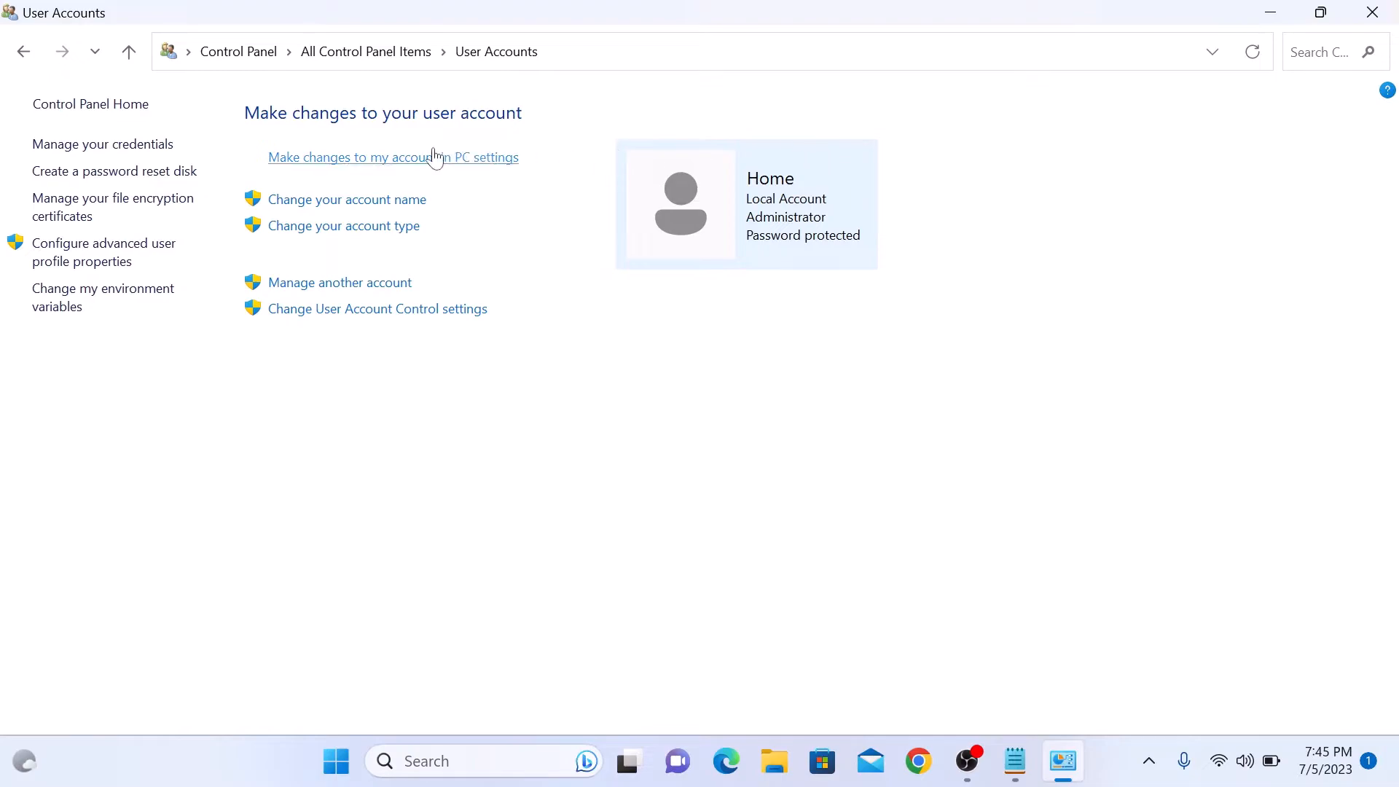
click(345, 199)
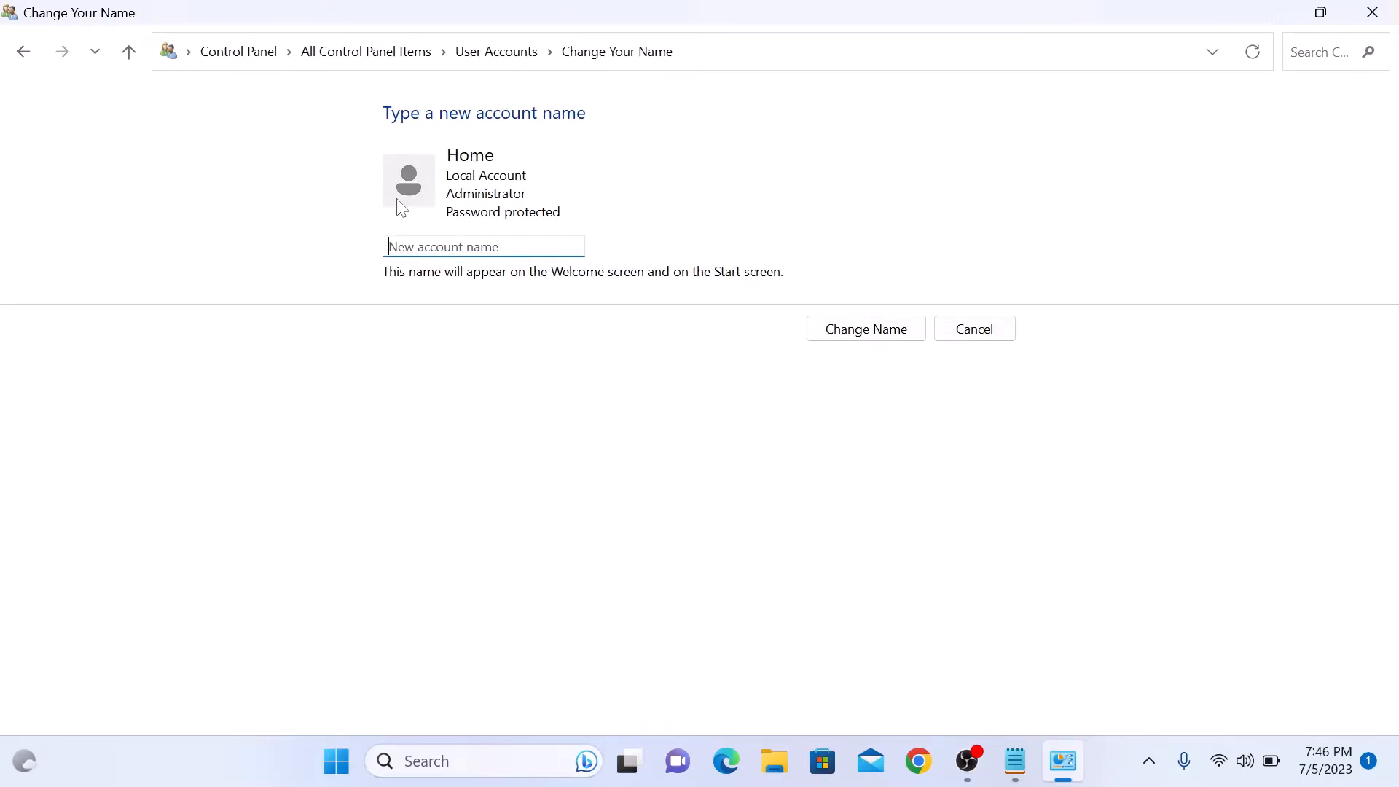
- Rename the account to 'Work' and open the Start menu to verify it
text(Work)
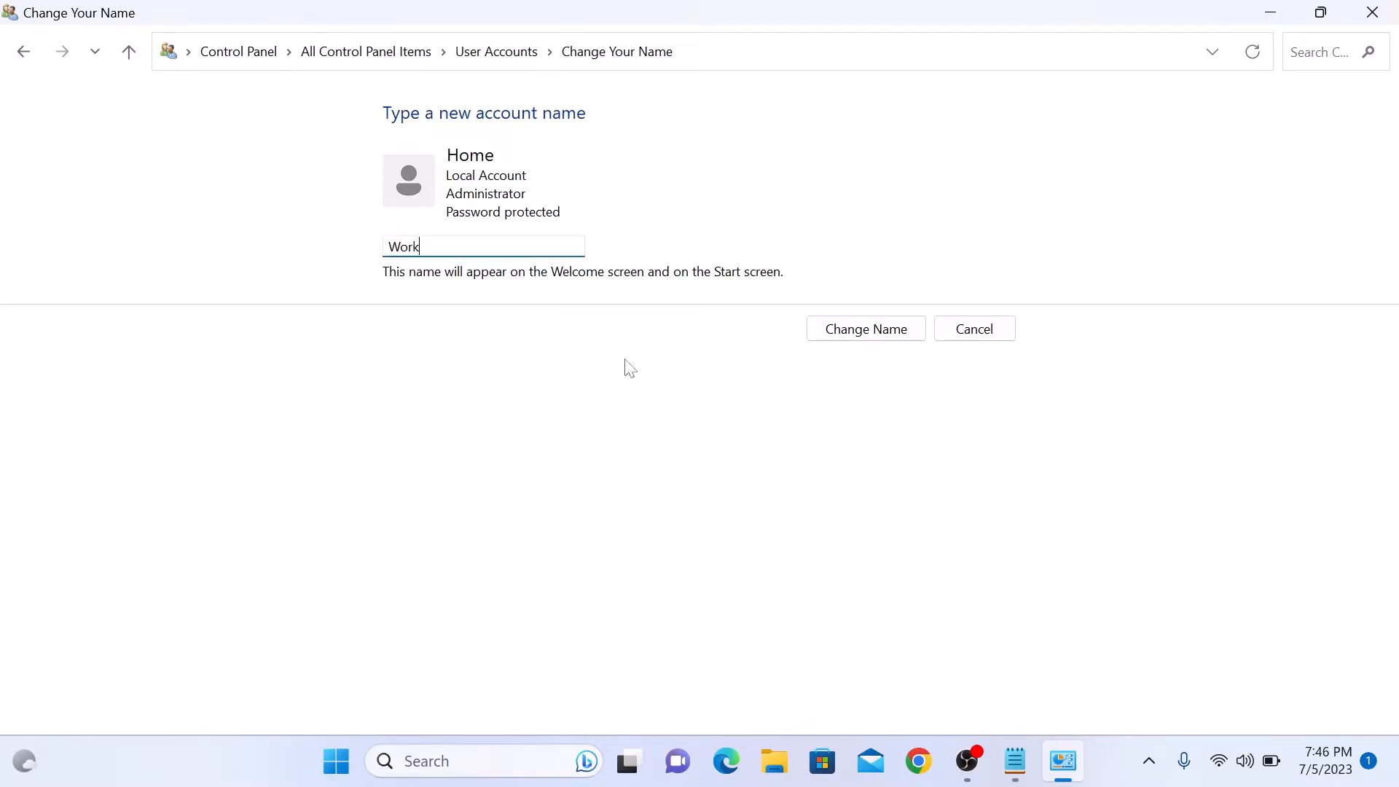
click(864, 329)
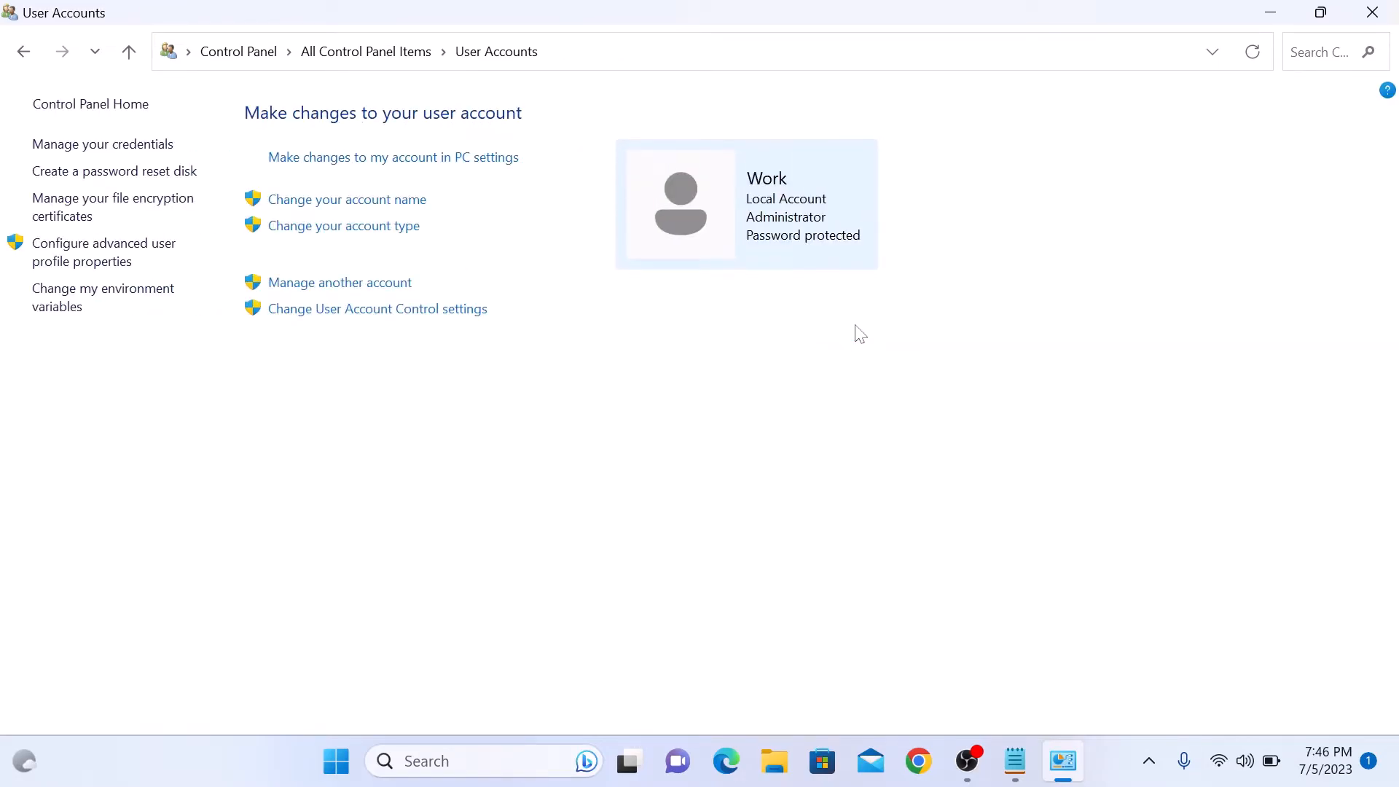
mouse_move(769, 171)
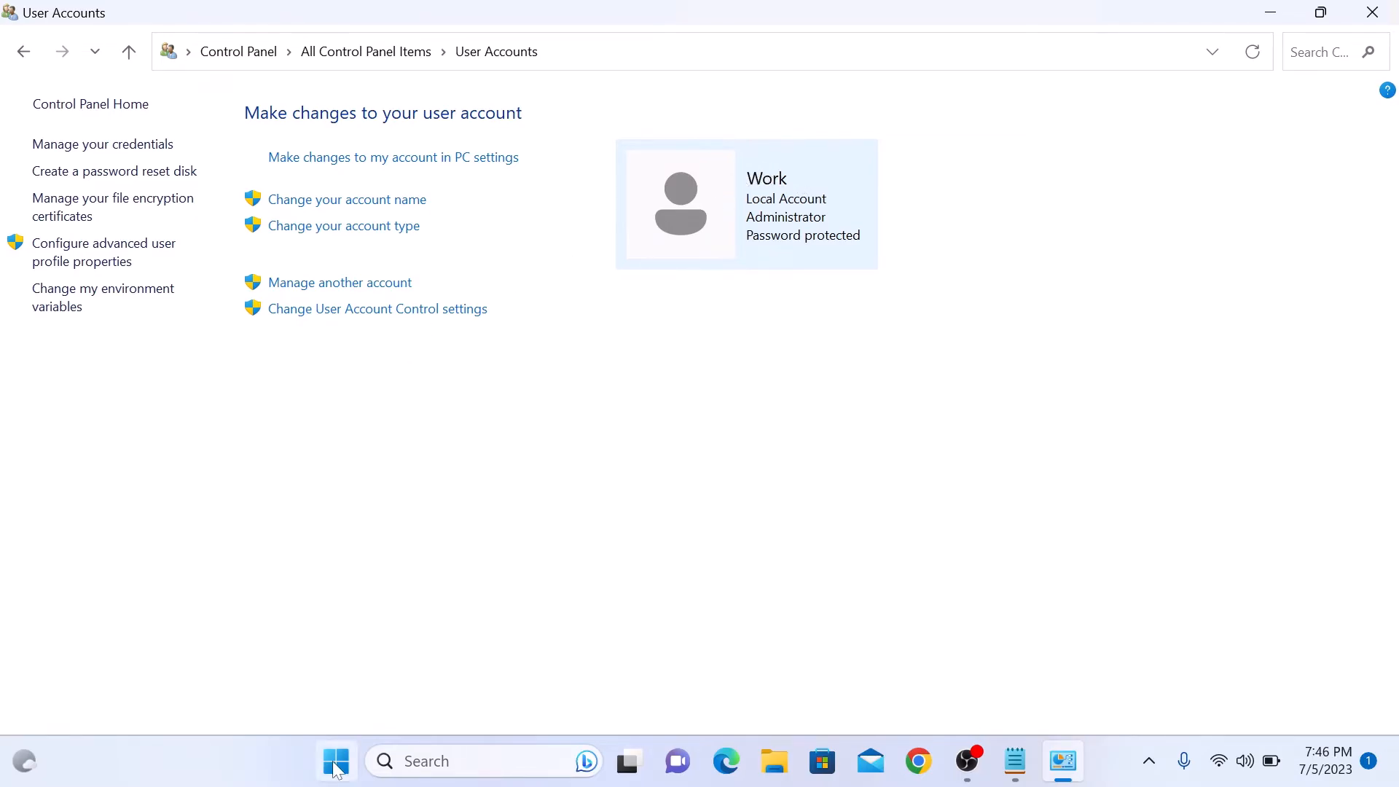
click(337, 760)
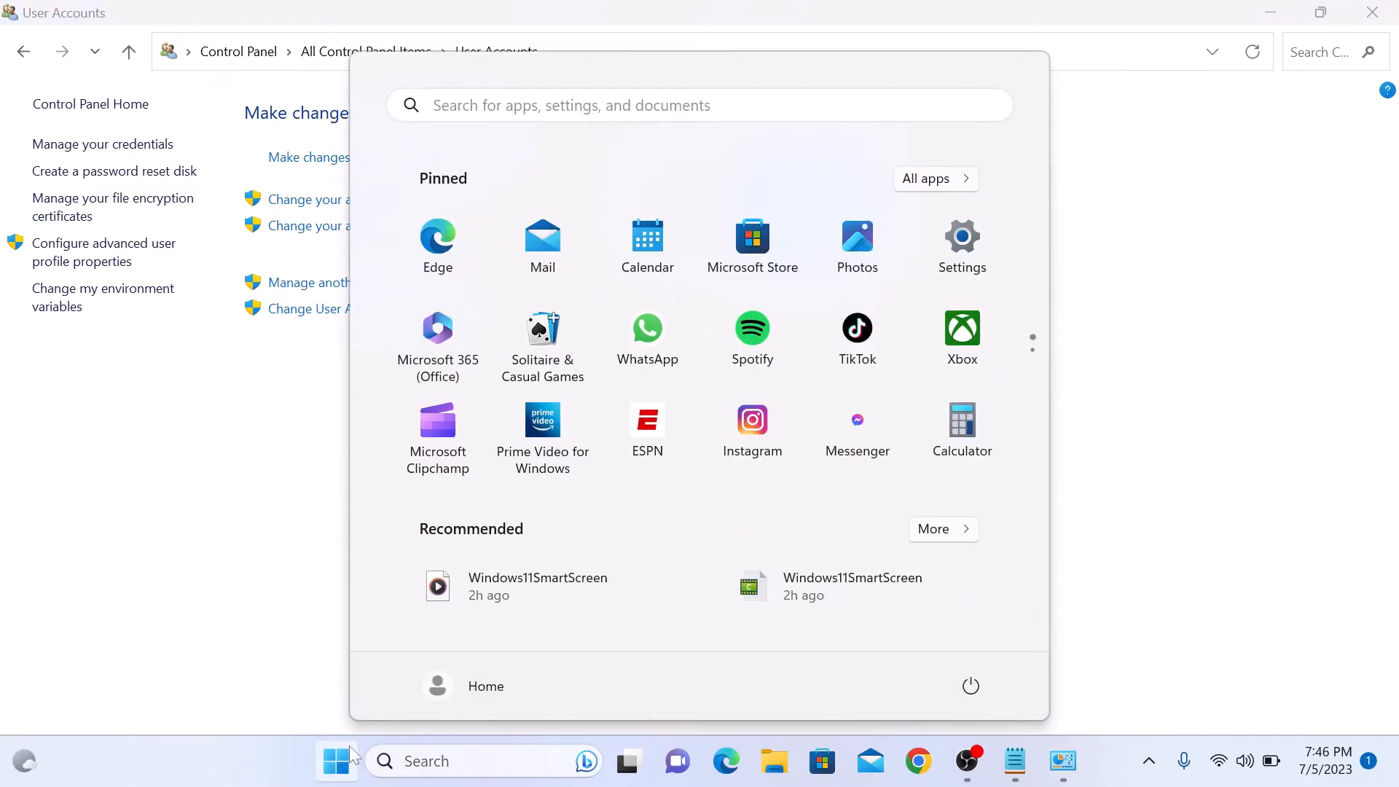
mouse_move(549, 700)
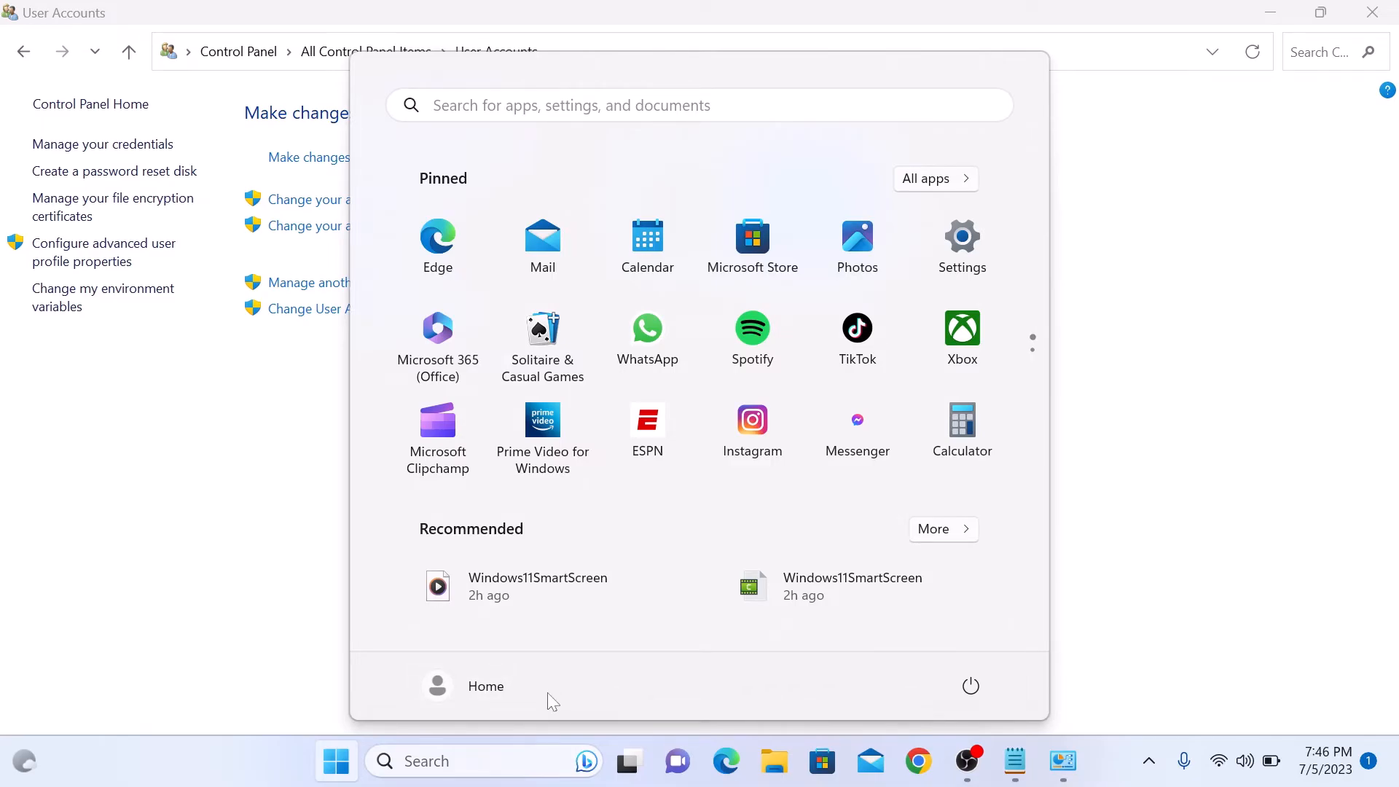